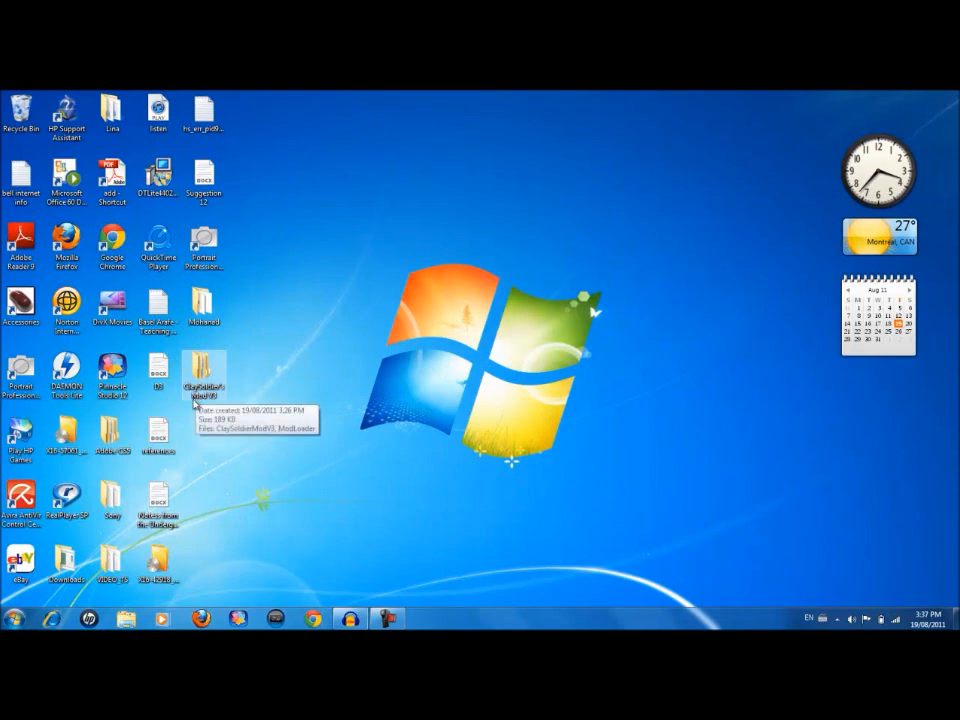
mouse_move(200, 432)
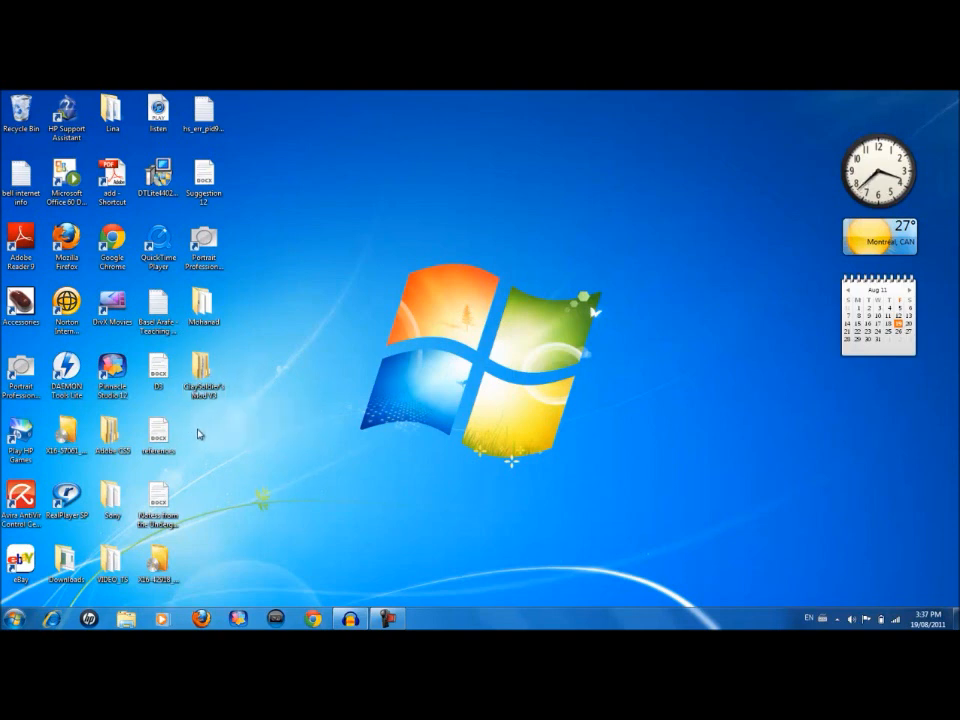
mouse_move(228, 400)
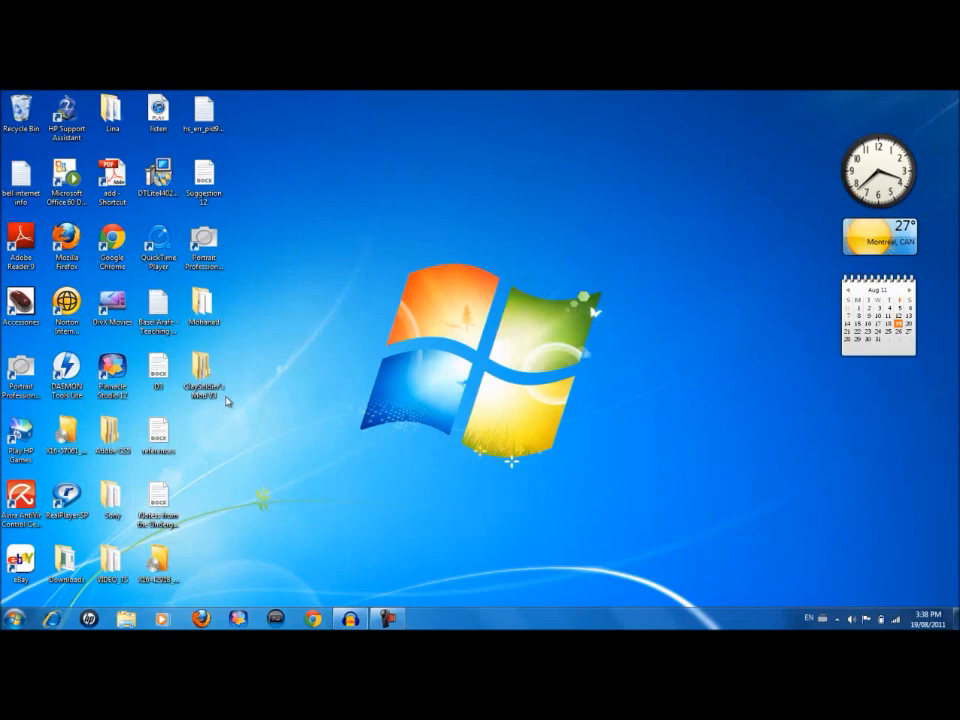
mouse_move(300, 474)
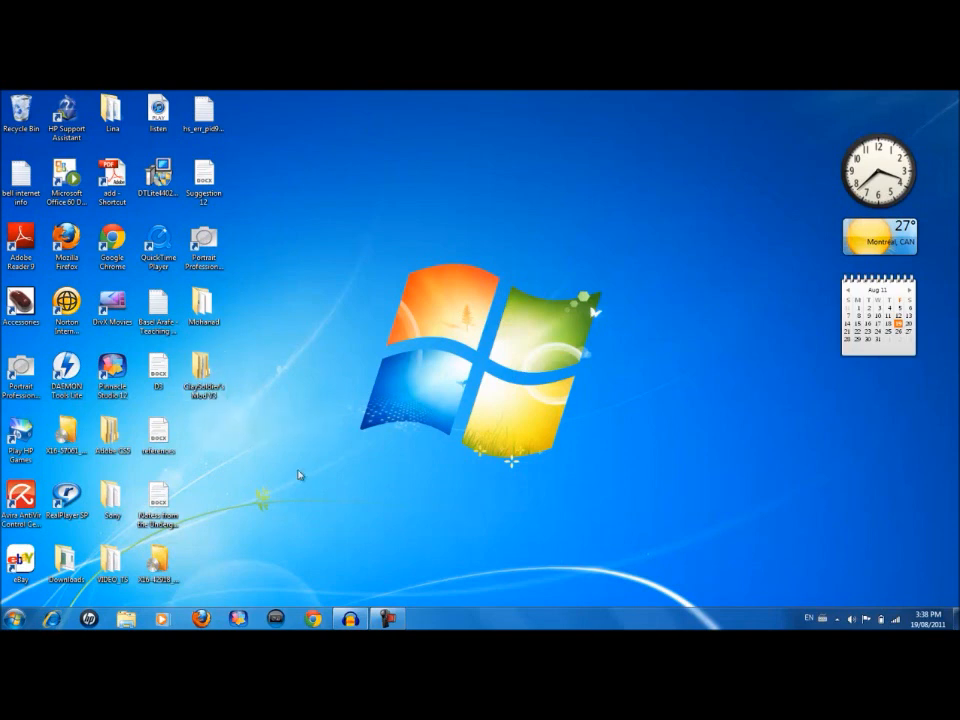
mouse_move(348, 428)
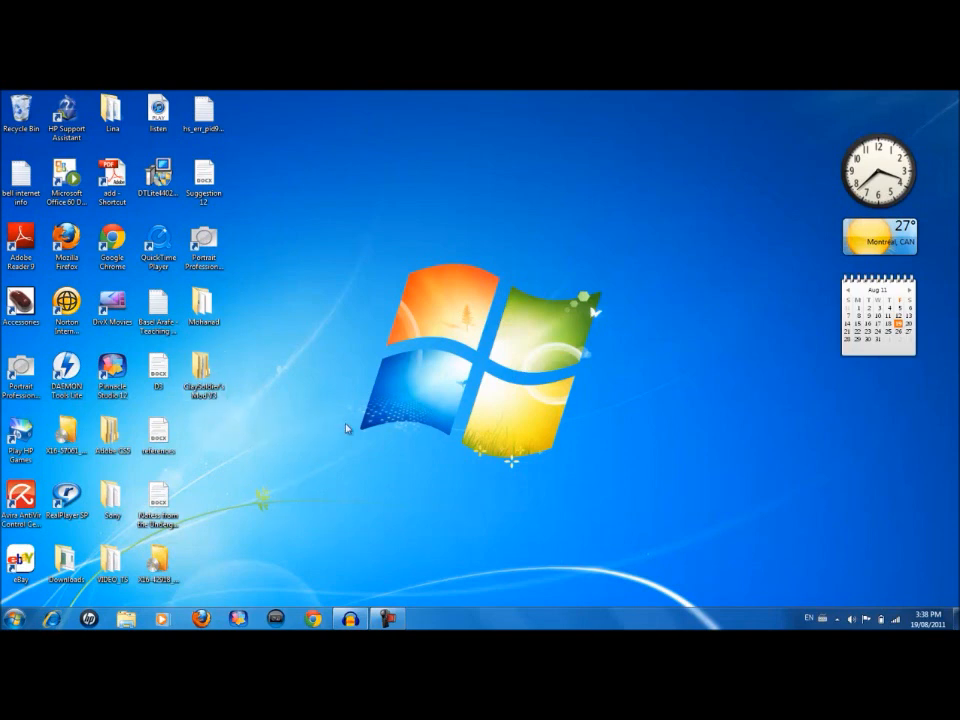
mouse_move(630, 272)
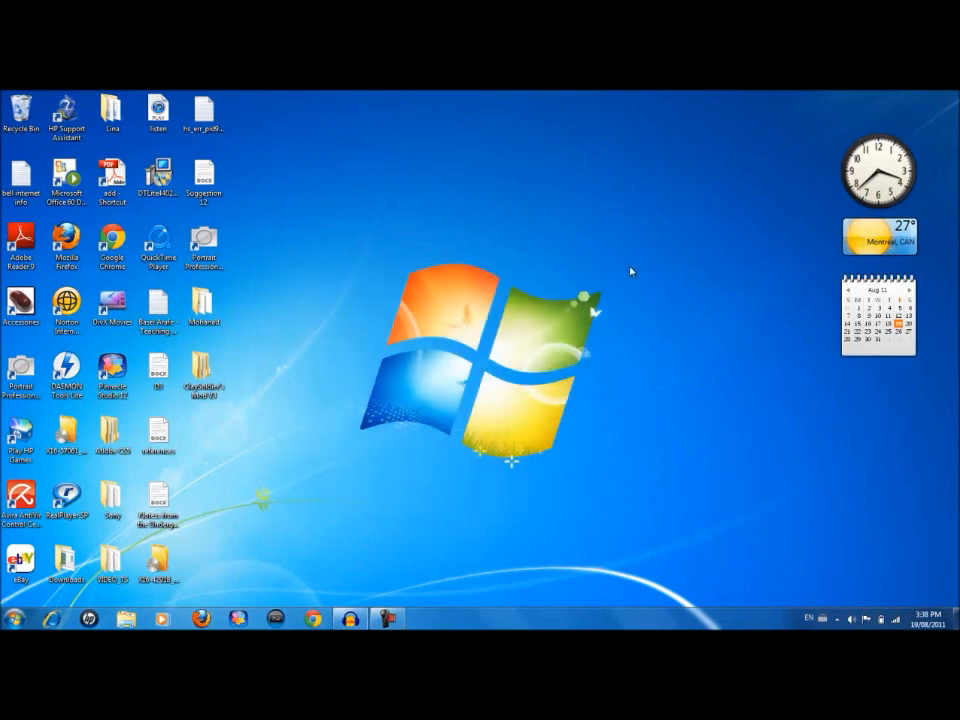
mouse_move(550, 312)
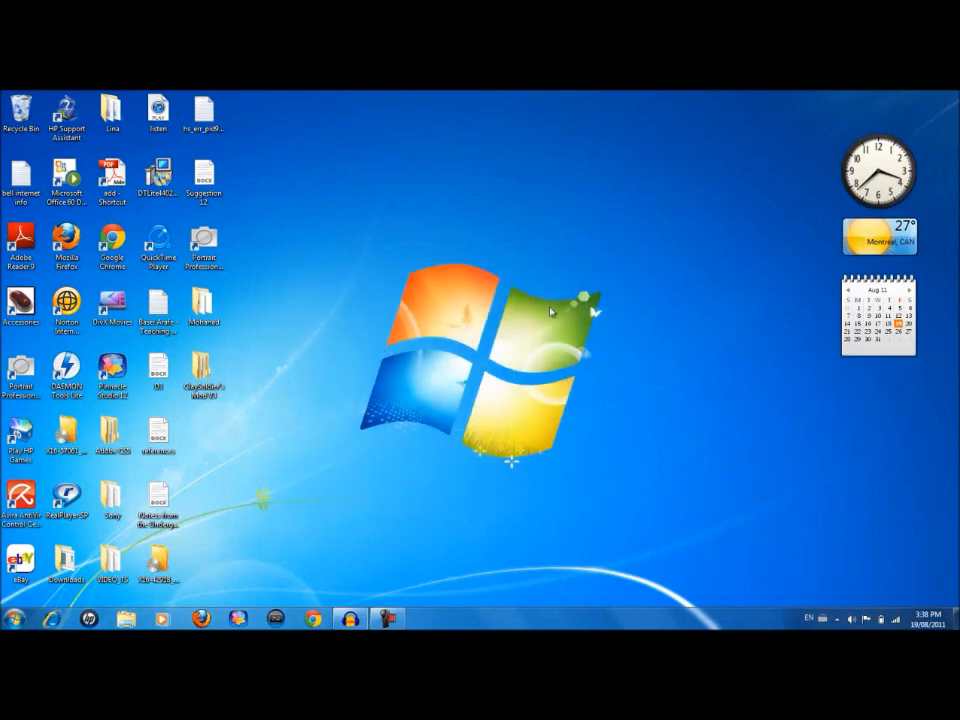
mouse_move(388, 460)
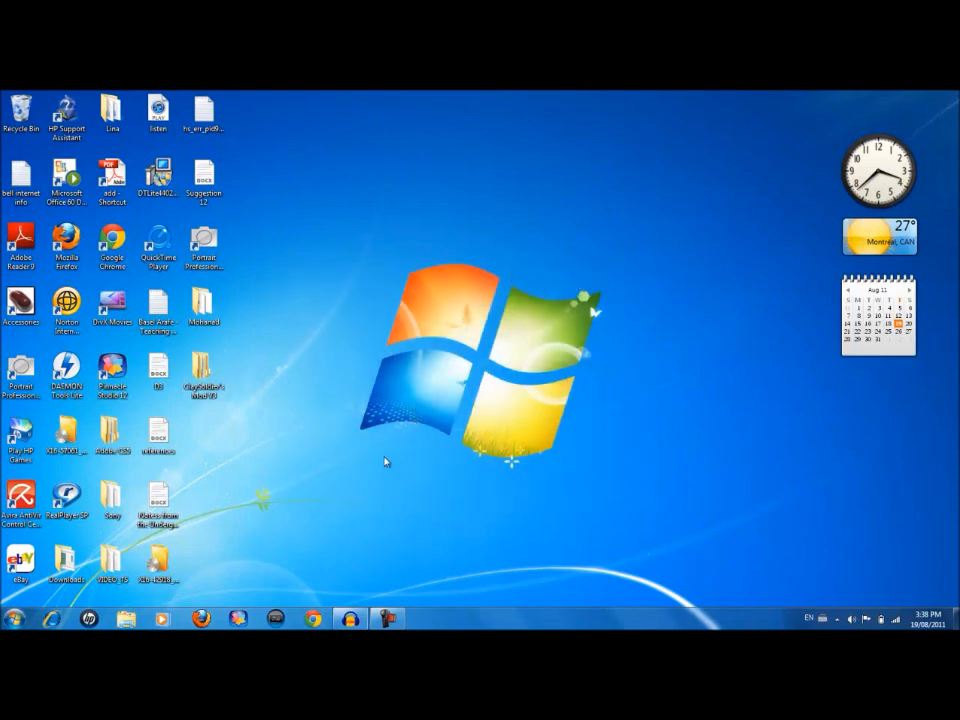
- Search %appdata%, then open minecraft.jar from .minecraft\bin with WinRAR archiver
click(12, 616)
text(%)
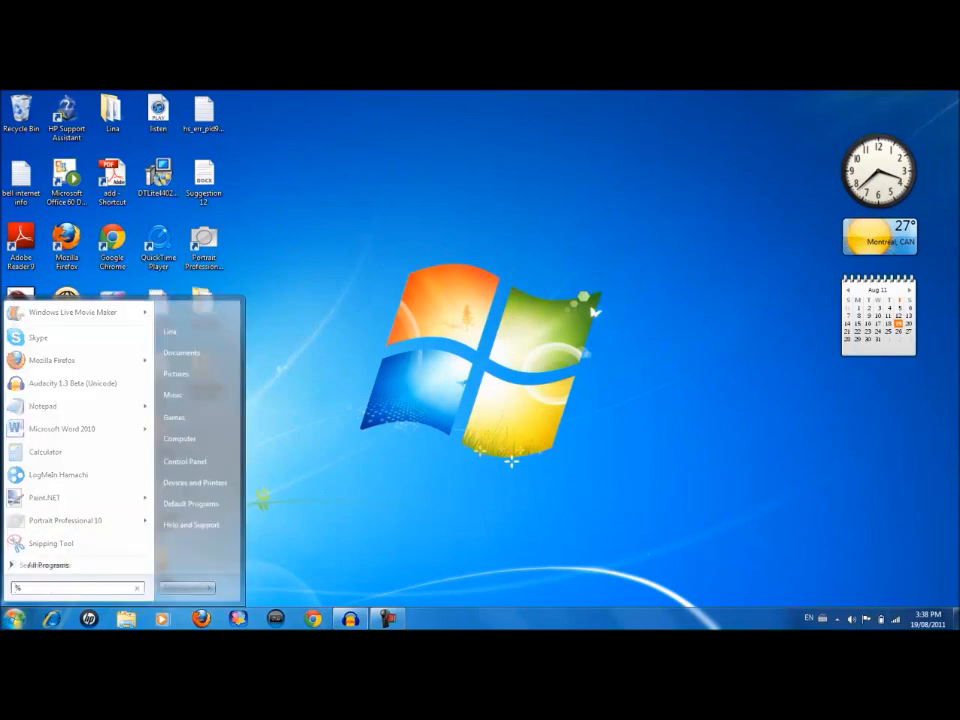
text(appdata%)
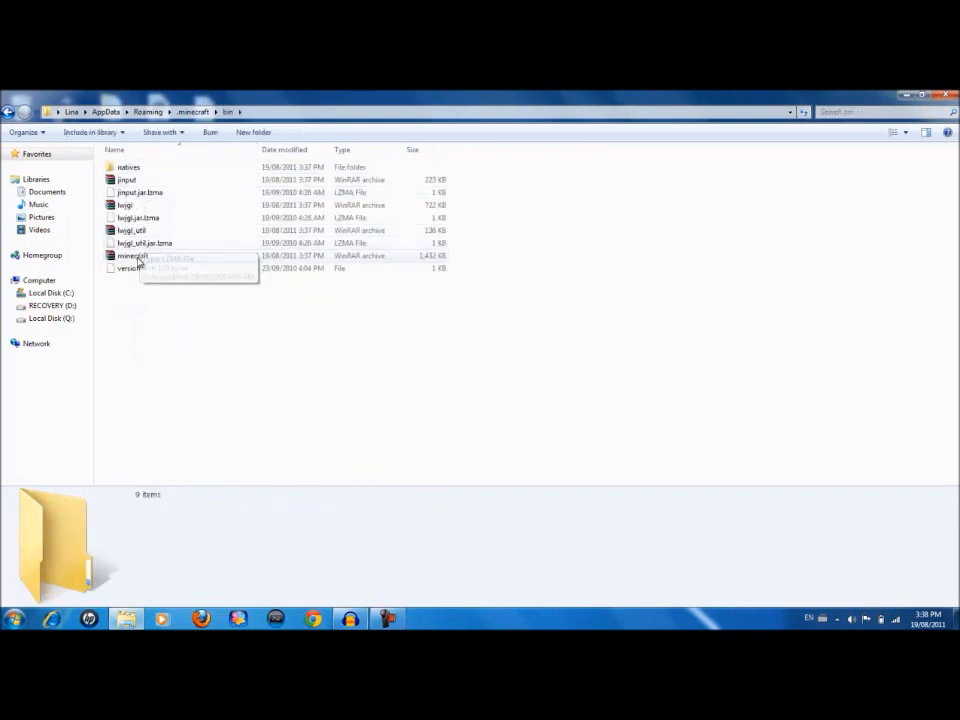
right_click(130, 256)
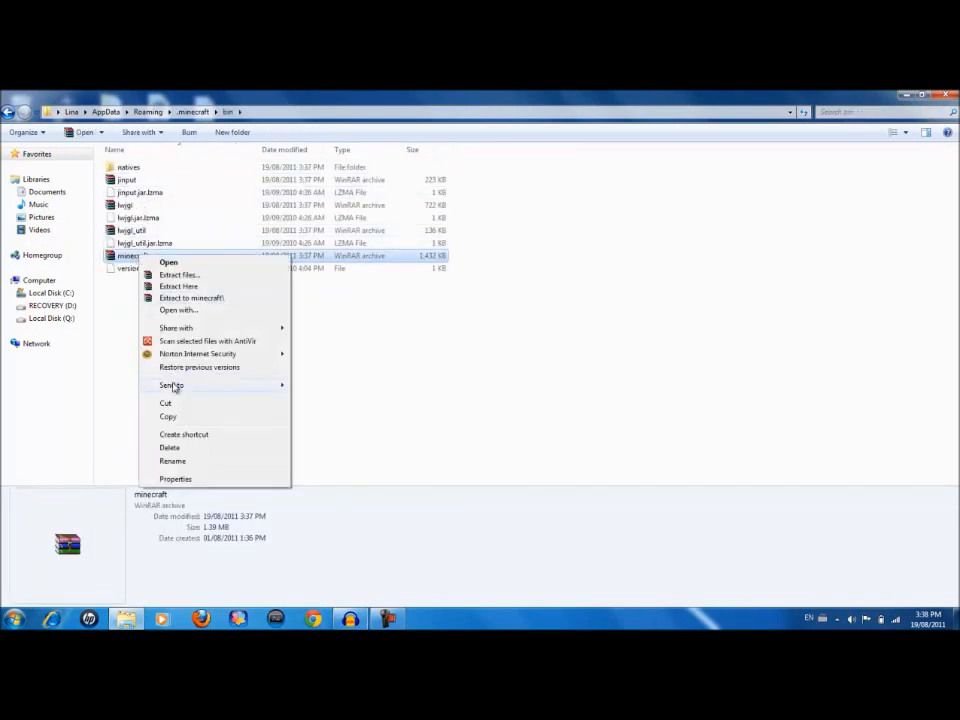
mouse_move(258, 296)
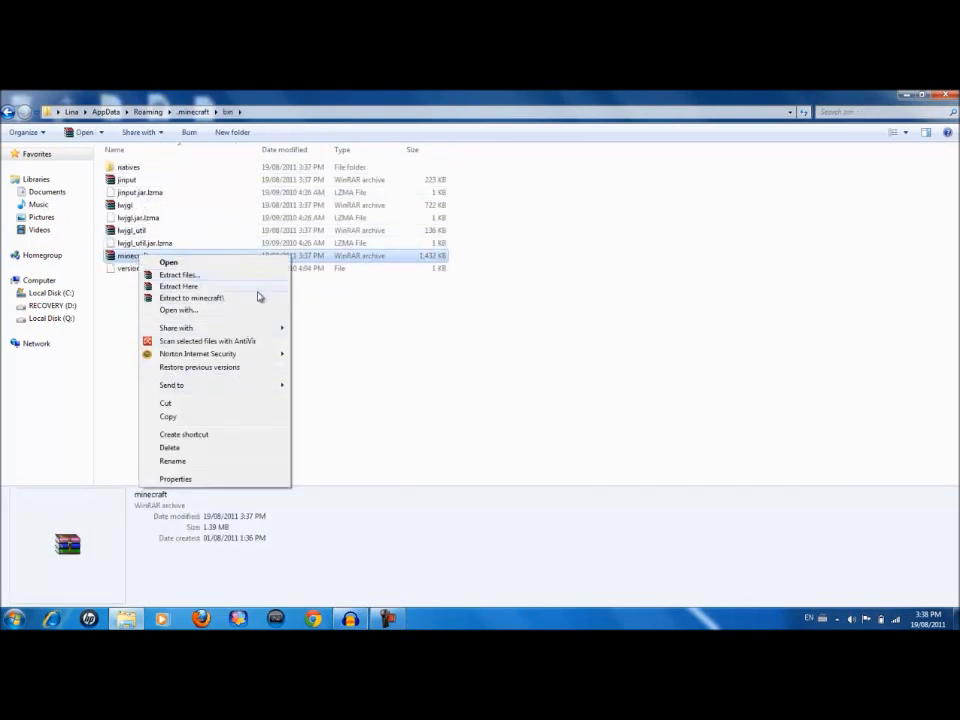
click(178, 310)
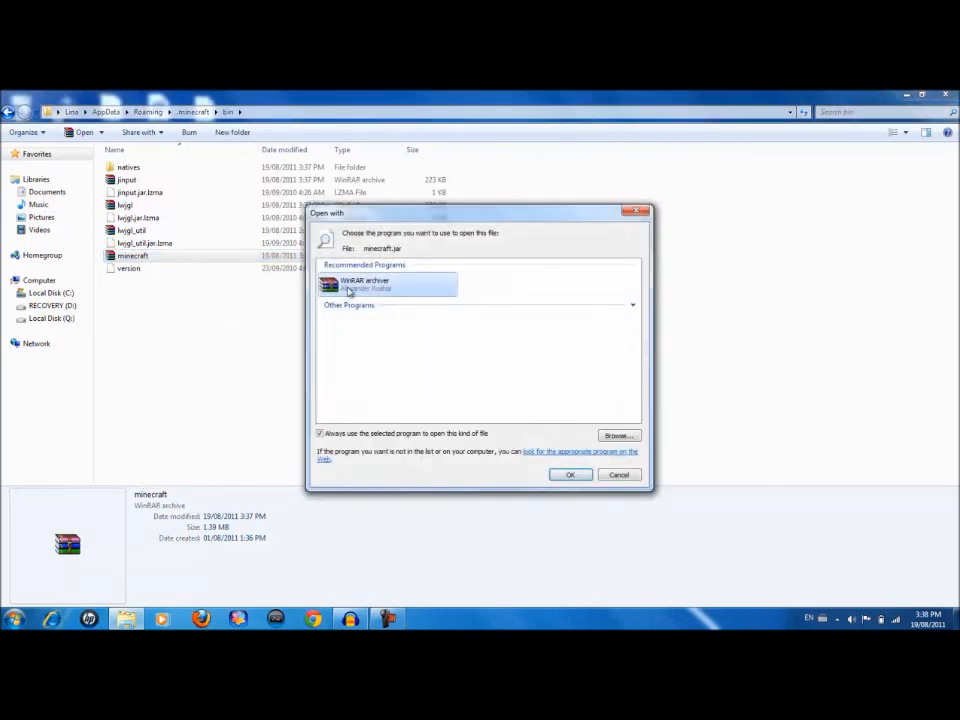
click(570, 474)
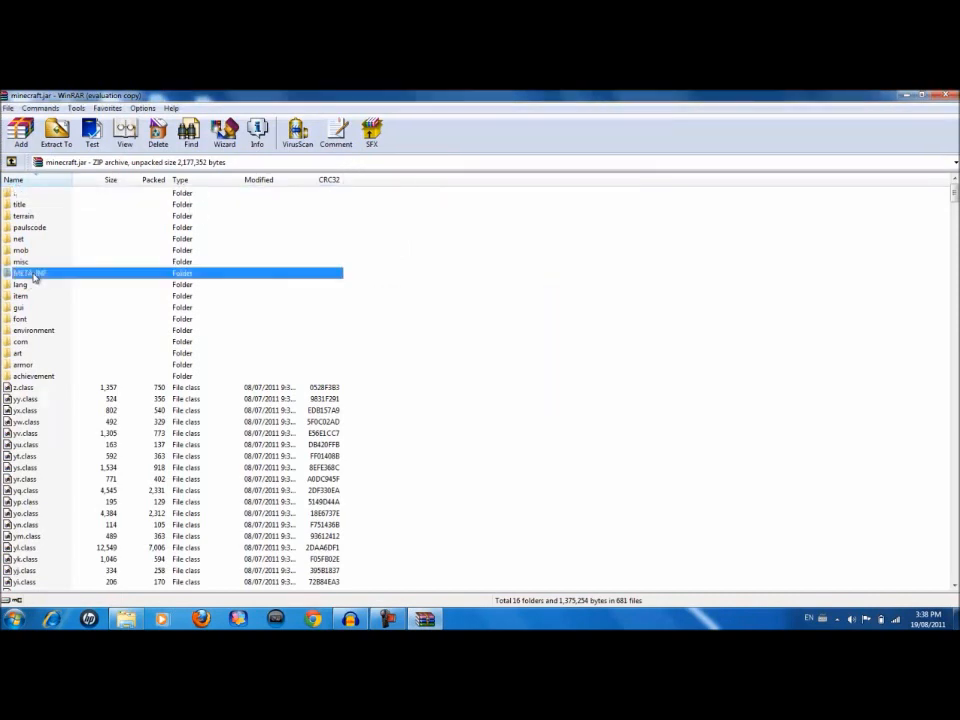
- Select the META-INF folder in minecraft.jar for deletion
click(16, 618)
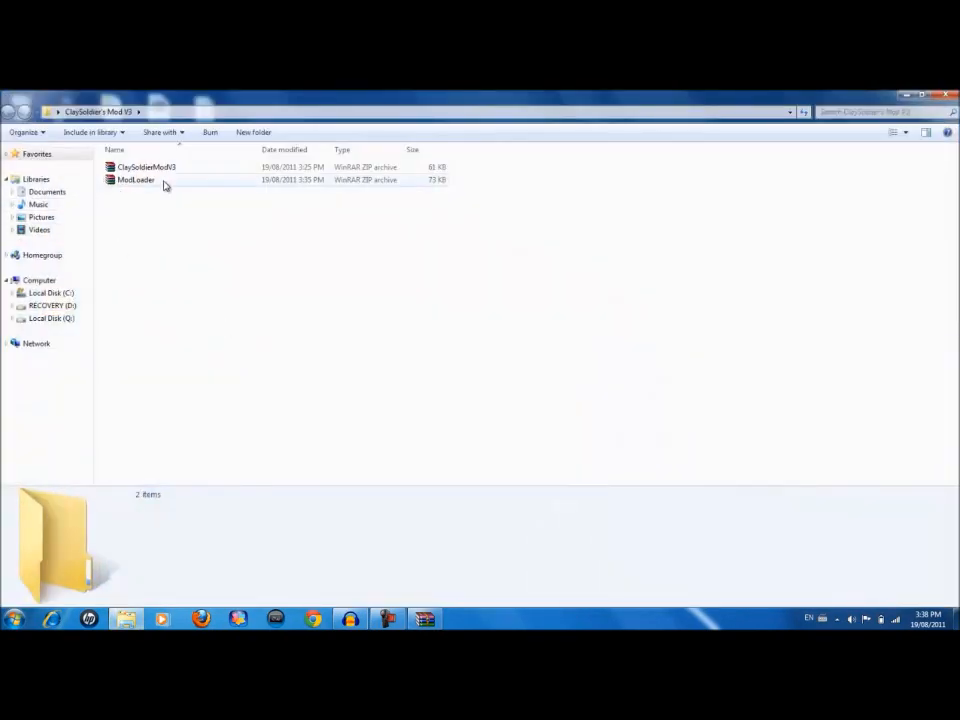
- Add ModLoader.zip's class files into minecraft.jar and confirm the add dialog
double_click(136, 180)
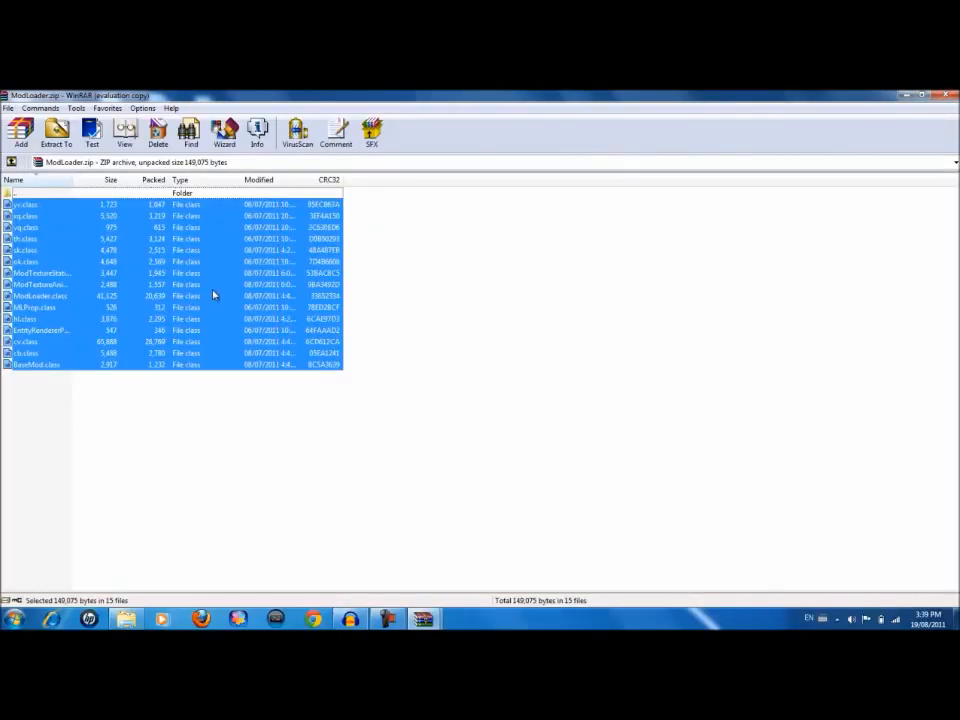
mouse_move(424, 618)
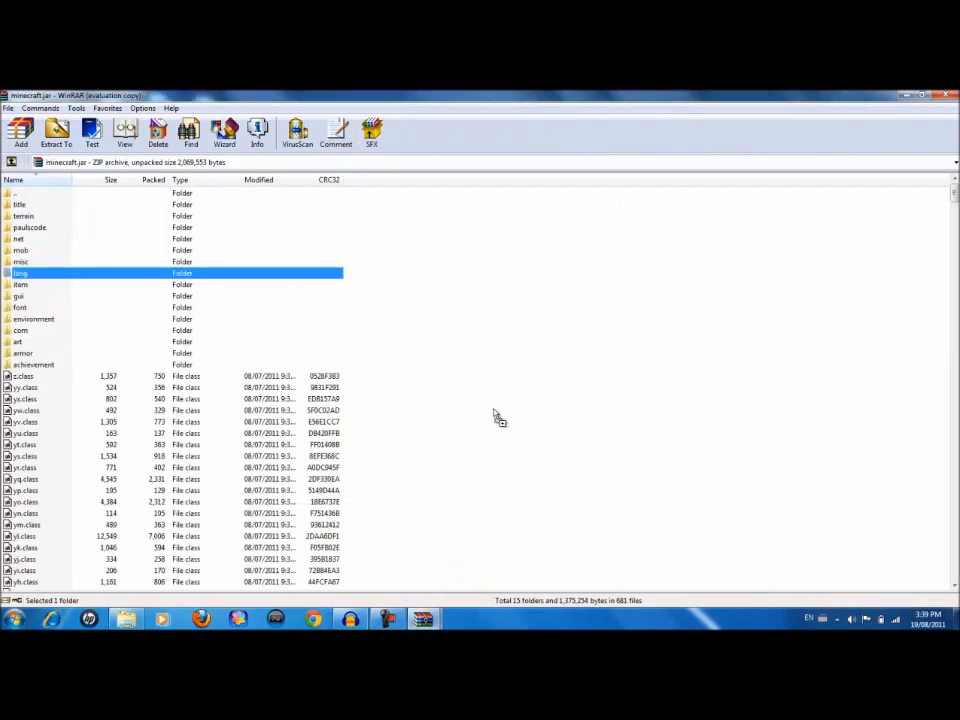
click(20, 130)
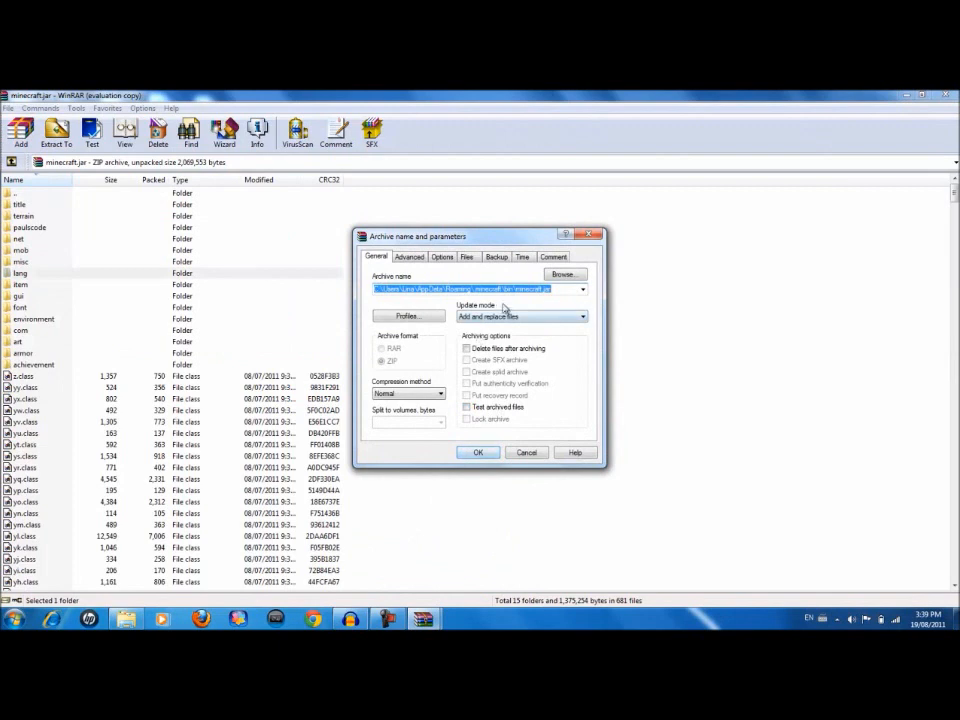
click(478, 452)
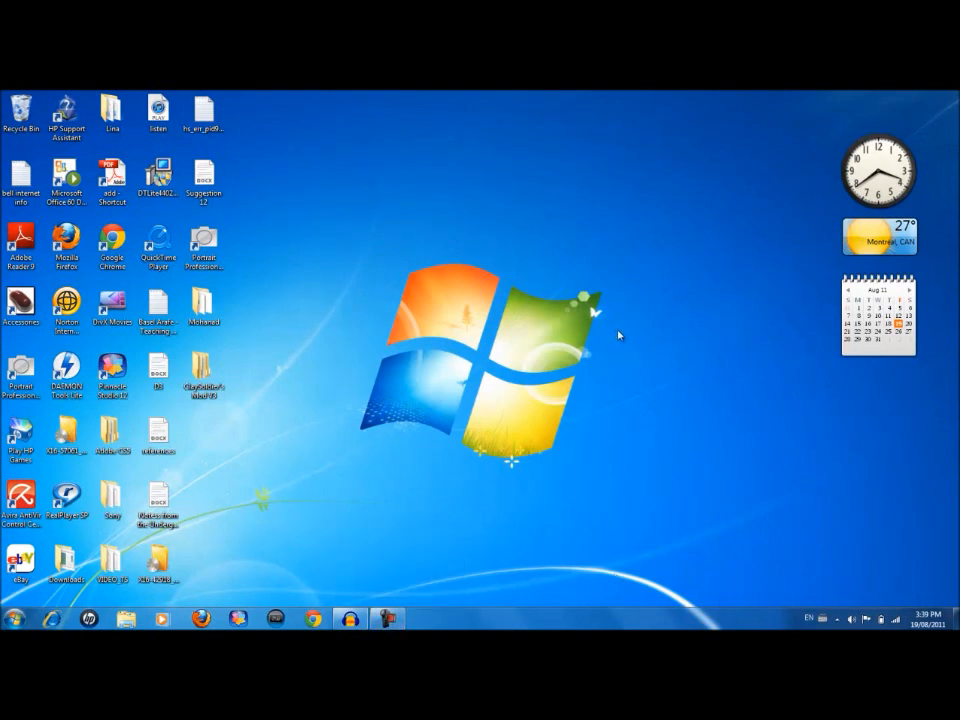
mouse_move(530, 372)
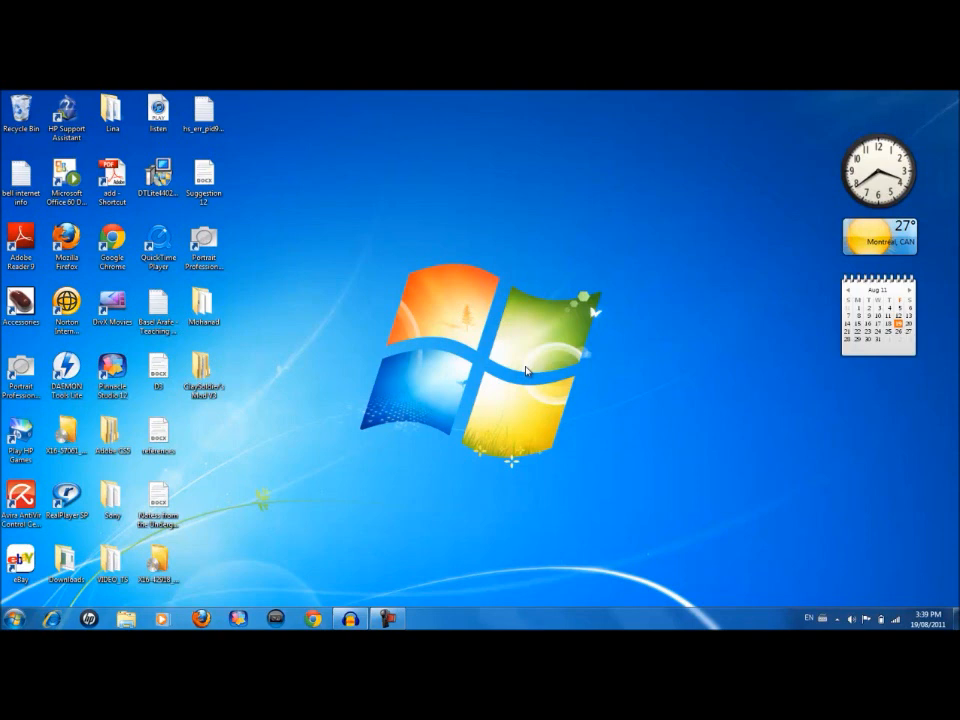
mouse_move(288, 530)
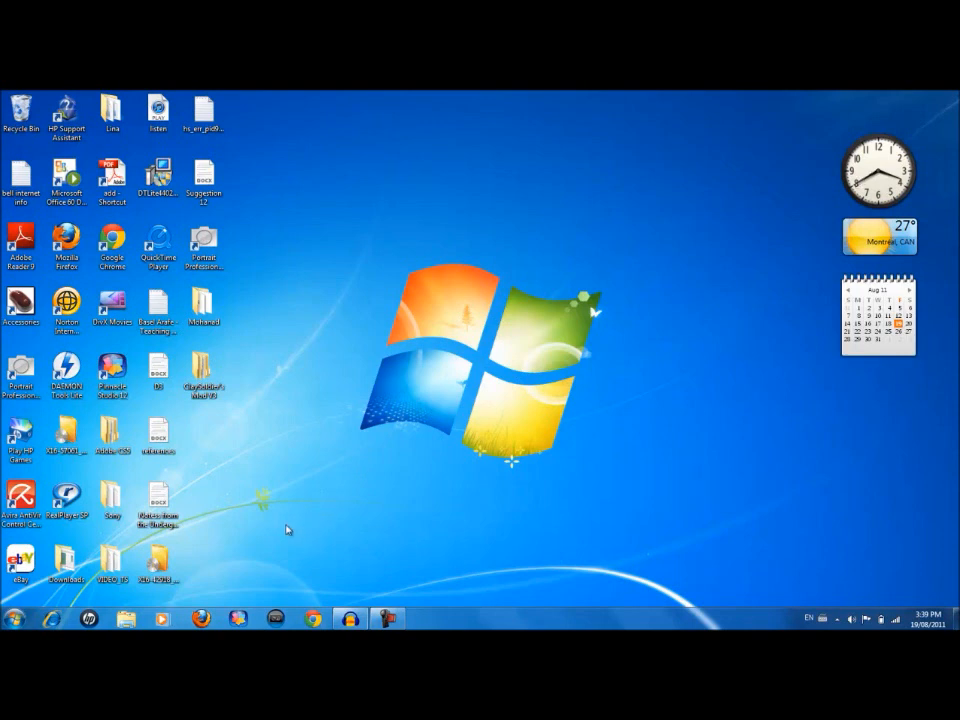
mouse_move(338, 528)
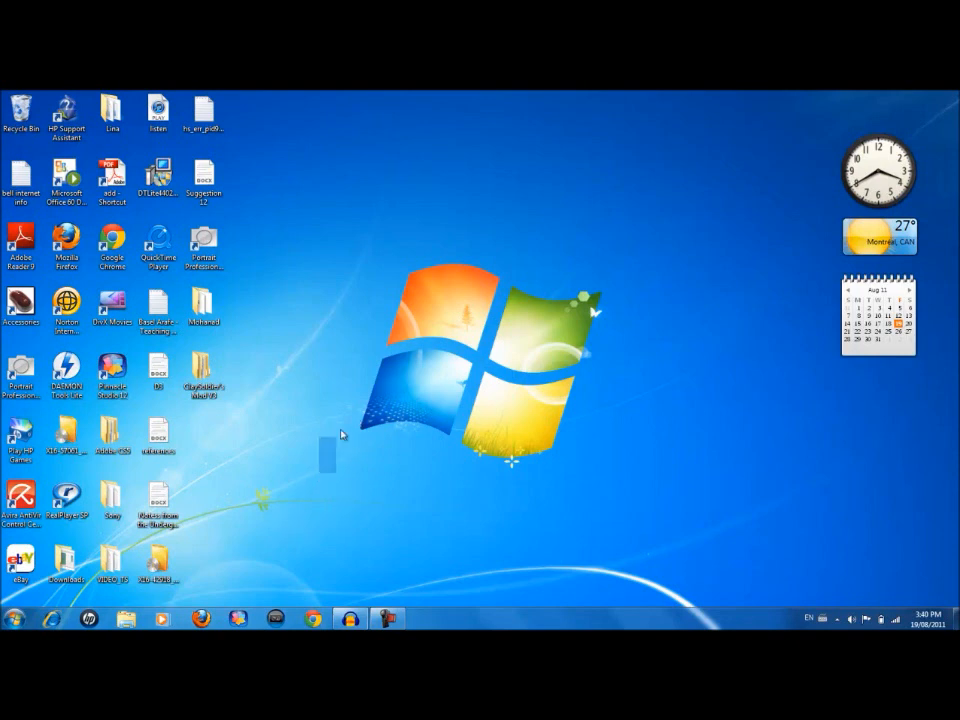
mouse_move(678, 184)
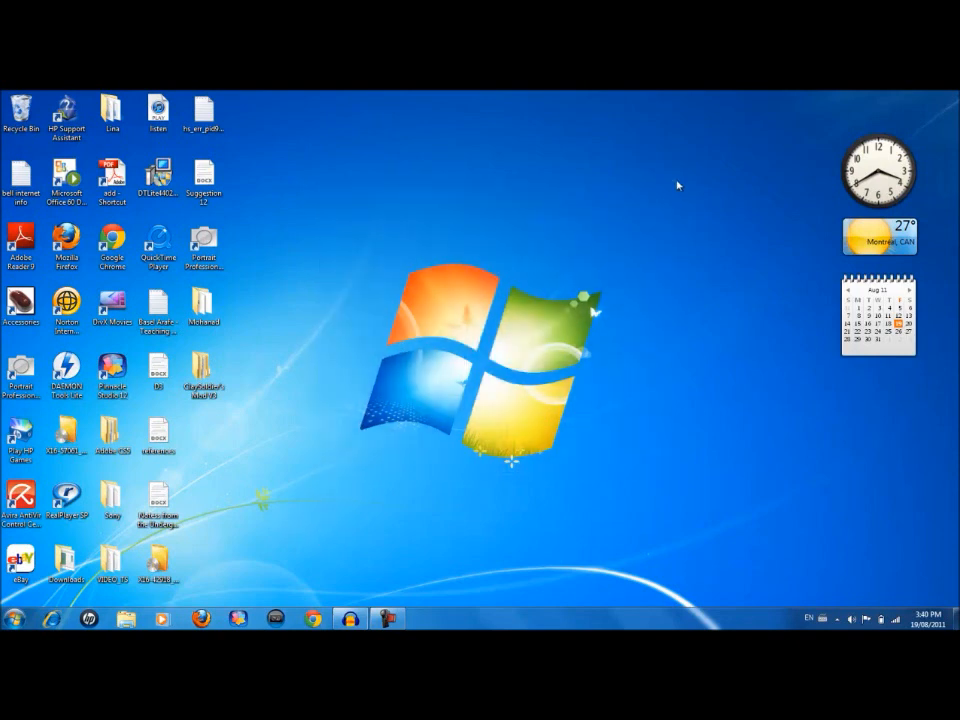
mouse_move(244, 532)
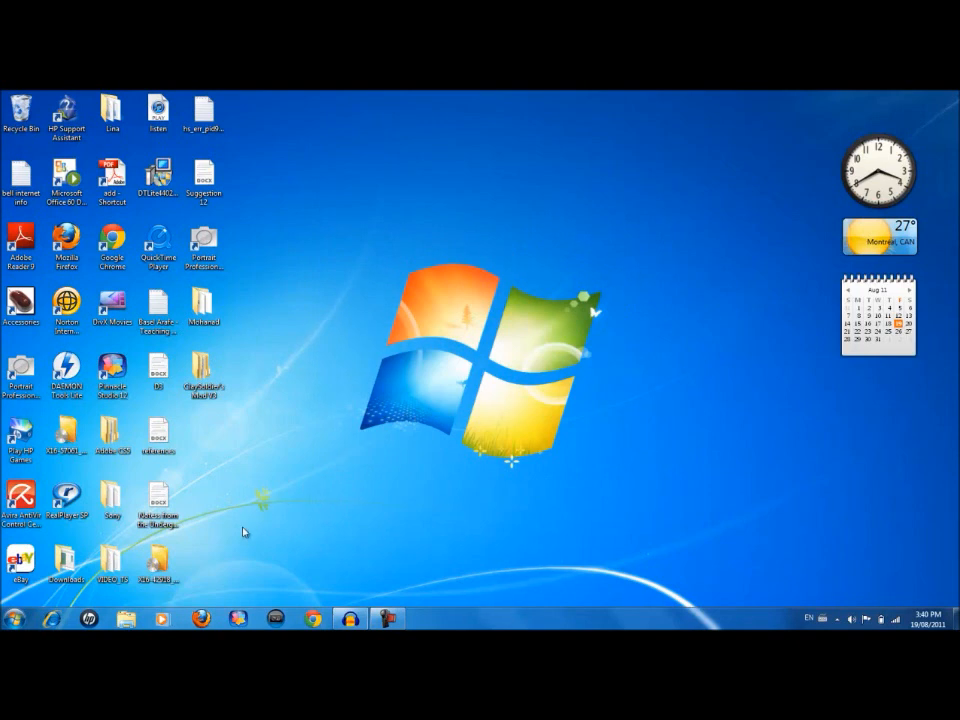
mouse_move(458, 396)
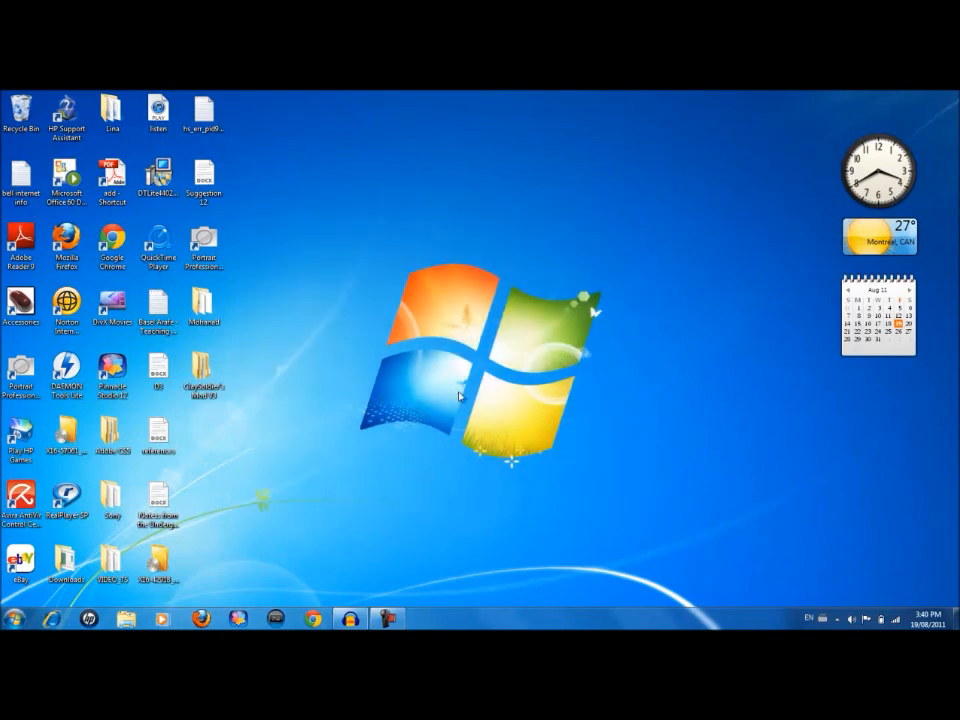